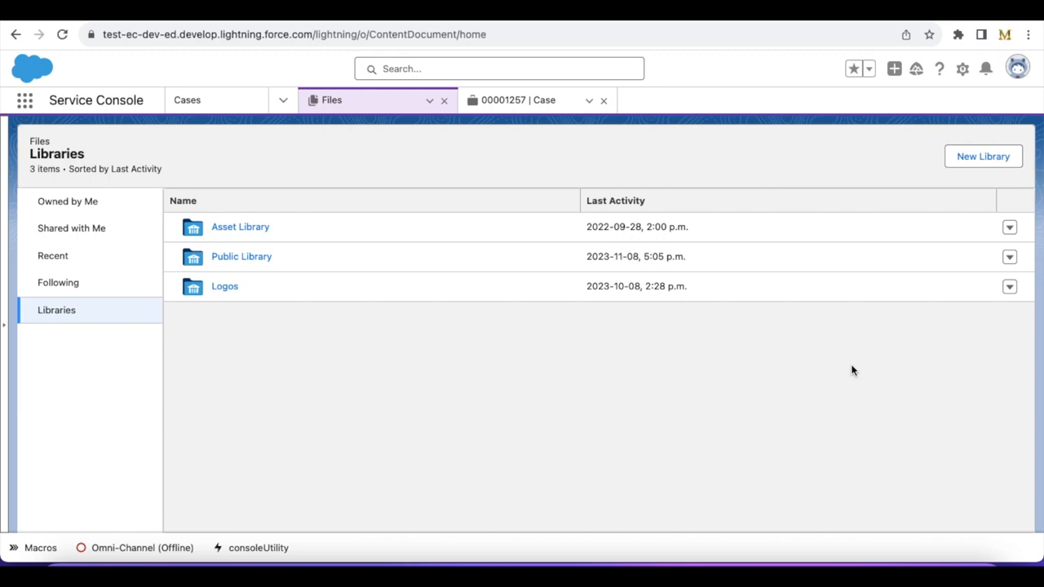
{"action": "mouse_move", "coordinate": [241, 256]}
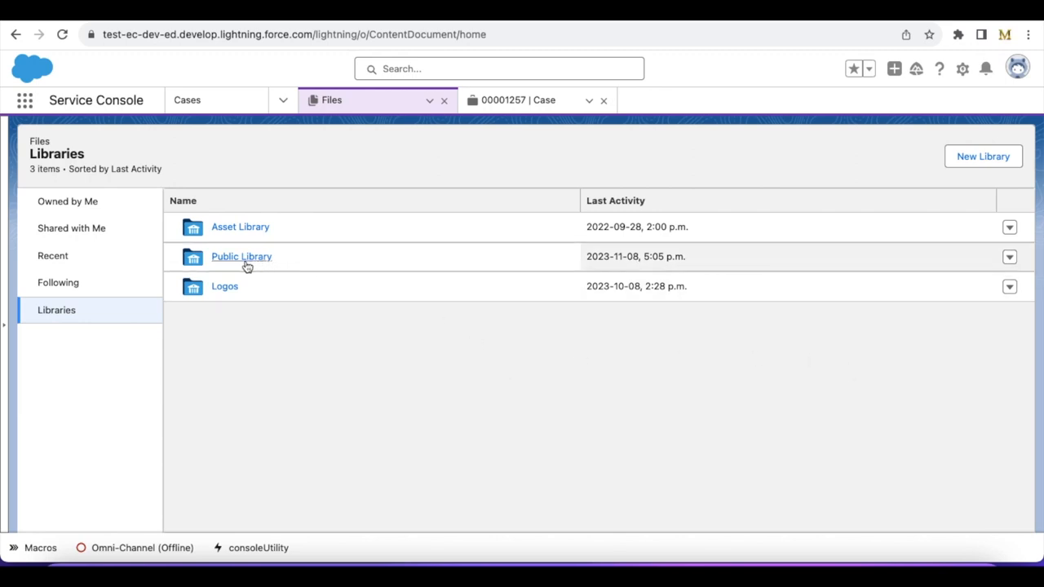
Confirm Public Library shows 0 items, then bring up case 00001257 (Test 4).
{"action": "left_click", "coordinate": [241, 256]}
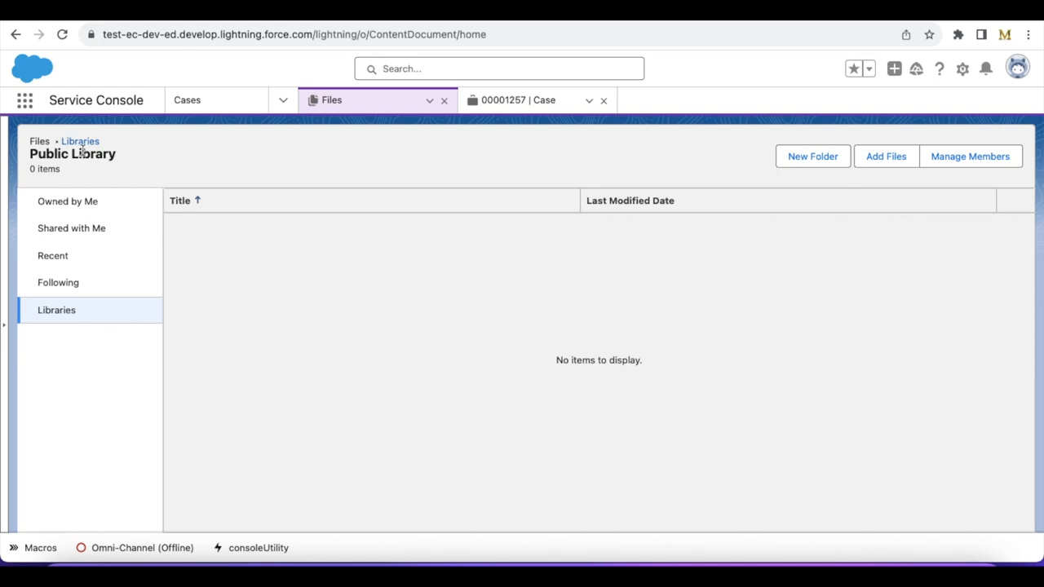
{"action": "left_click", "coordinate": [518, 99]}
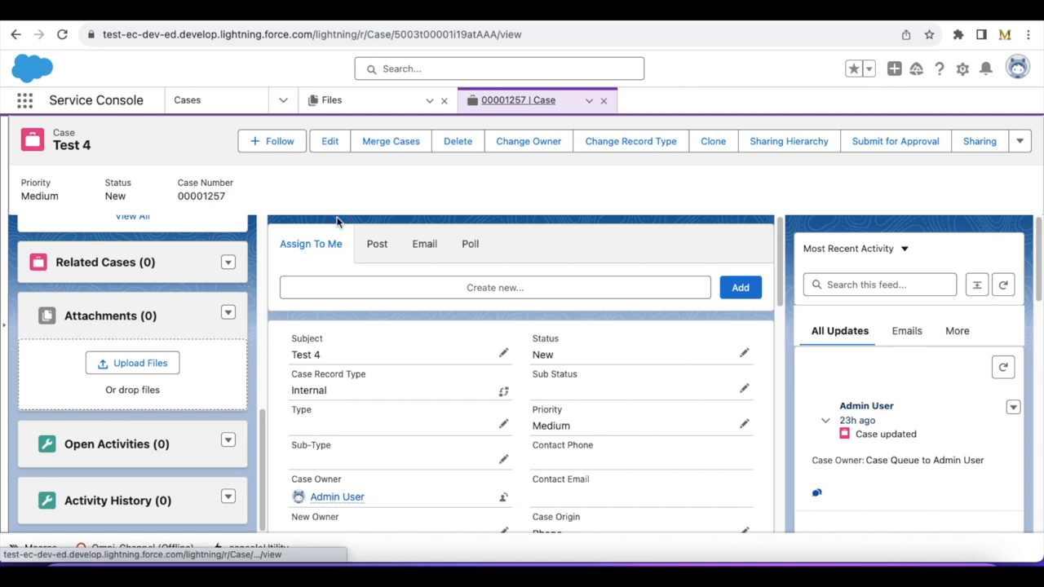
Revisit the empty Public Library via Files, then return to the Test 4 case tab.
{"action": "left_click", "coordinate": [331, 100]}
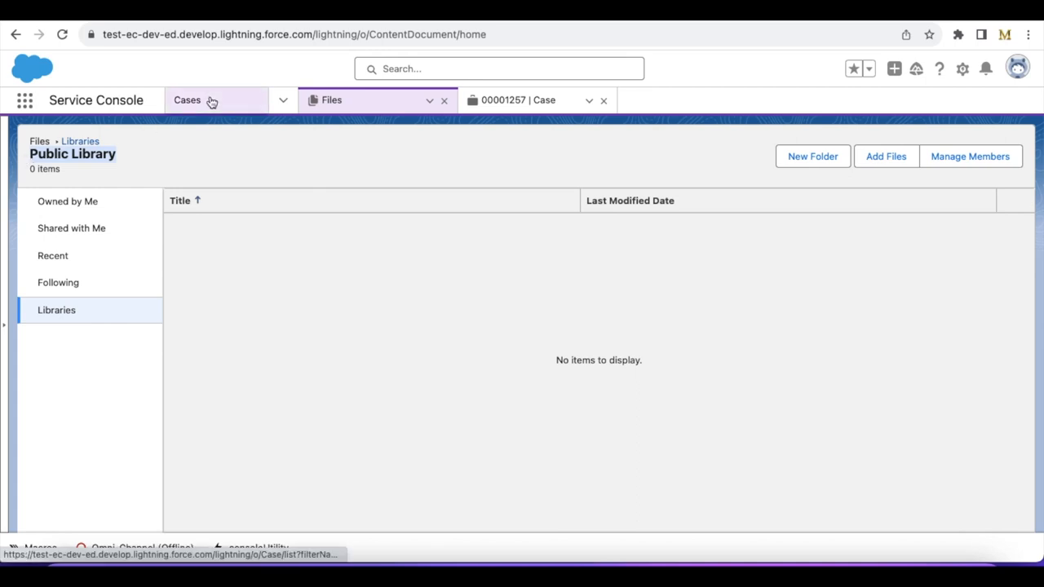
{"action": "mouse_move", "coordinate": [186, 99]}
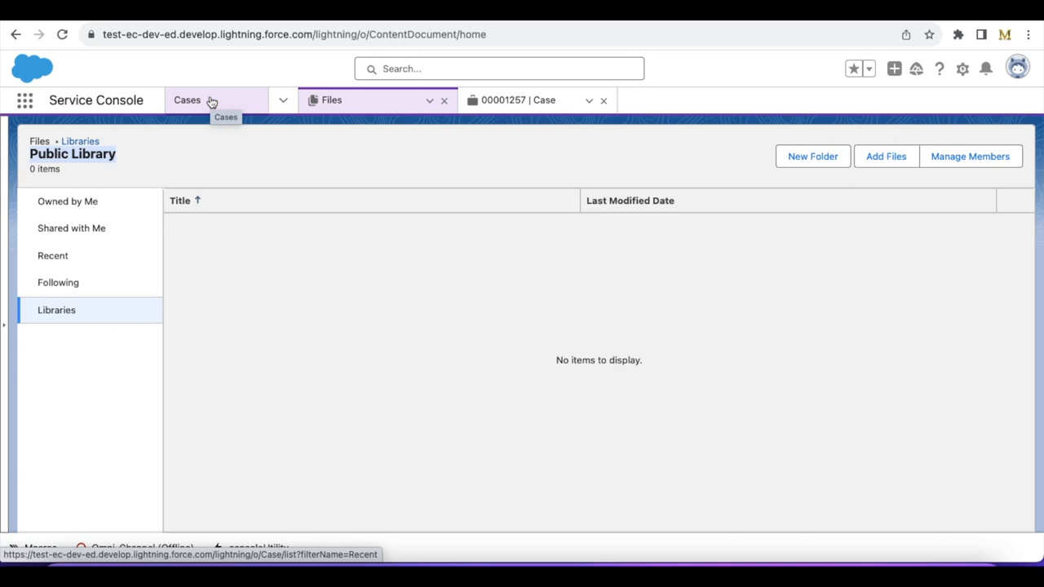
{"action": "mouse_move", "coordinate": [522, 138]}
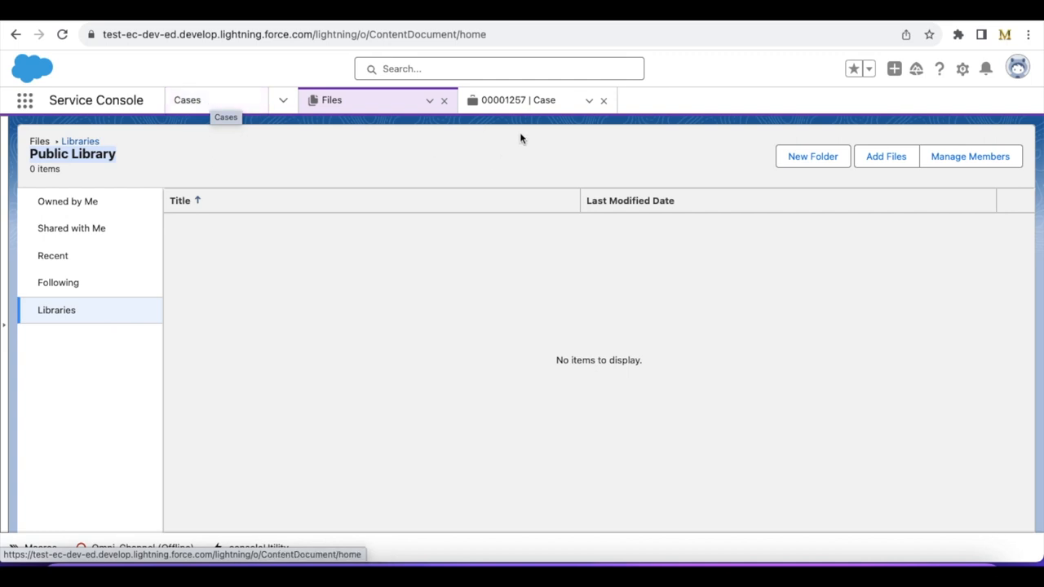
{"action": "left_click", "coordinate": [518, 99]}
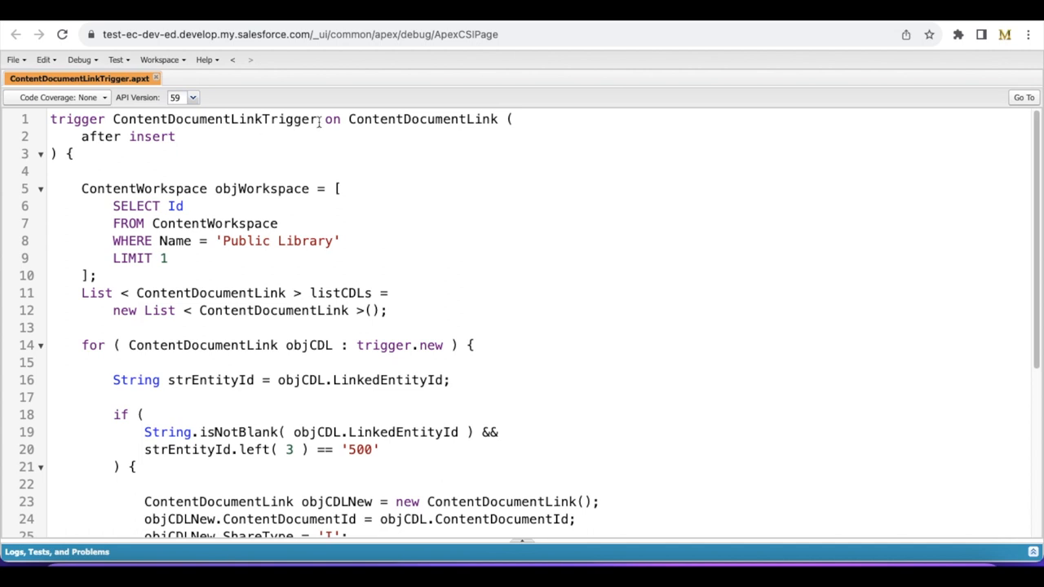
{"action": "double_click", "coordinate": [422, 119]}
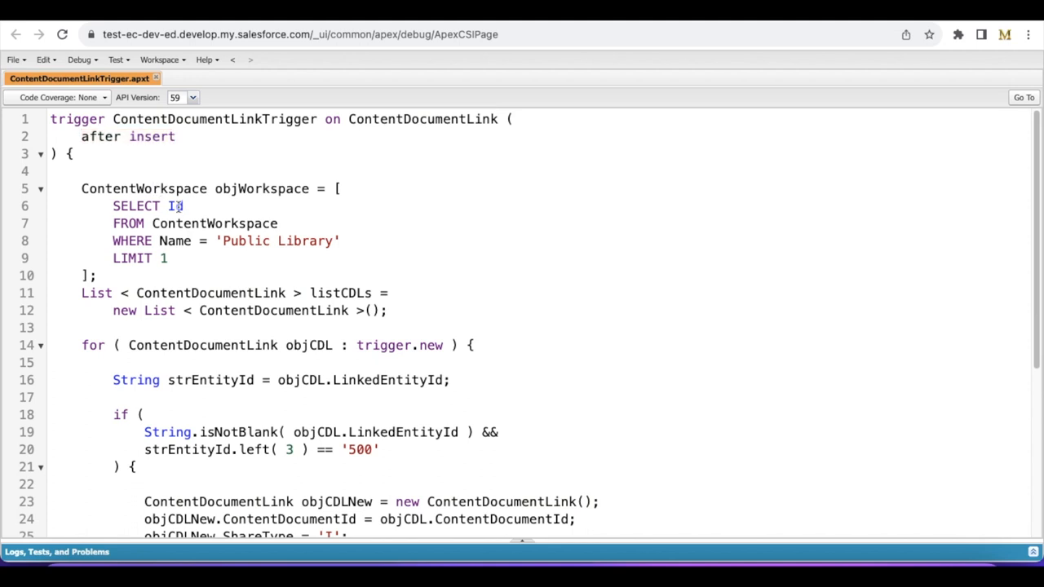
{"action": "double_click", "coordinate": [175, 205]}
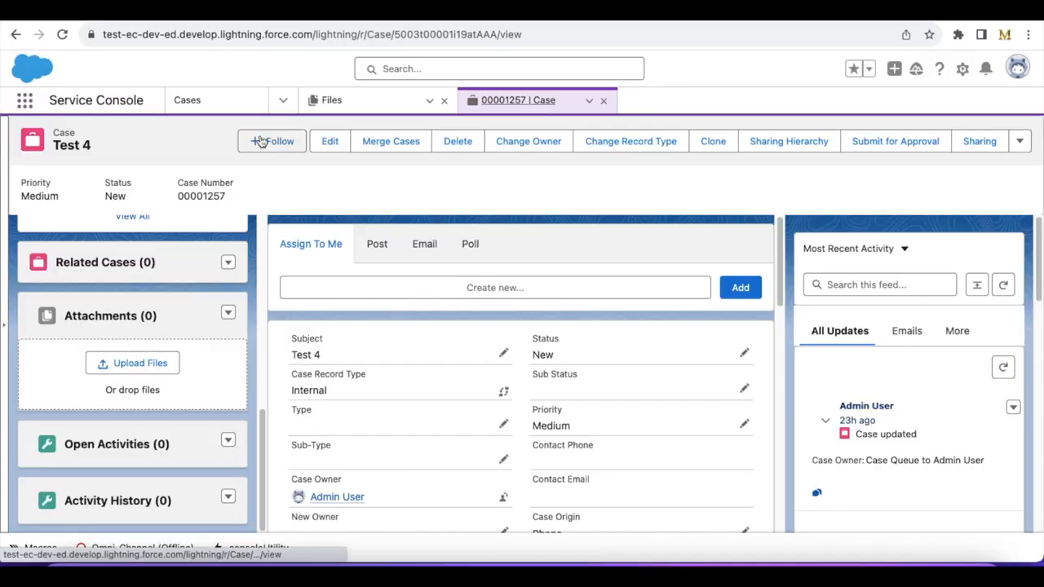
{"action": "left_click", "coordinate": [331, 100]}
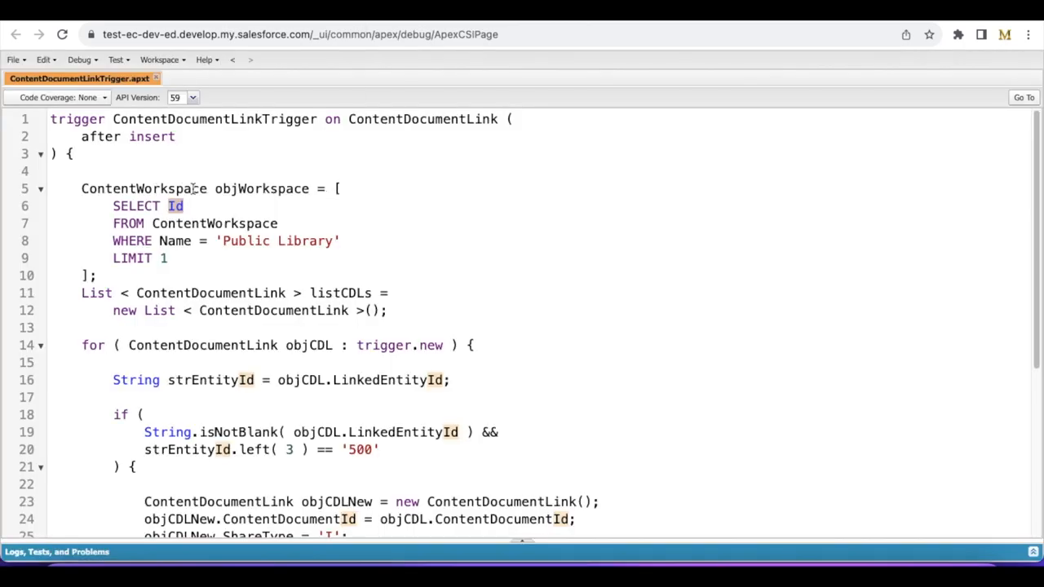
{"action": "mouse_move", "coordinate": [764, 258]}
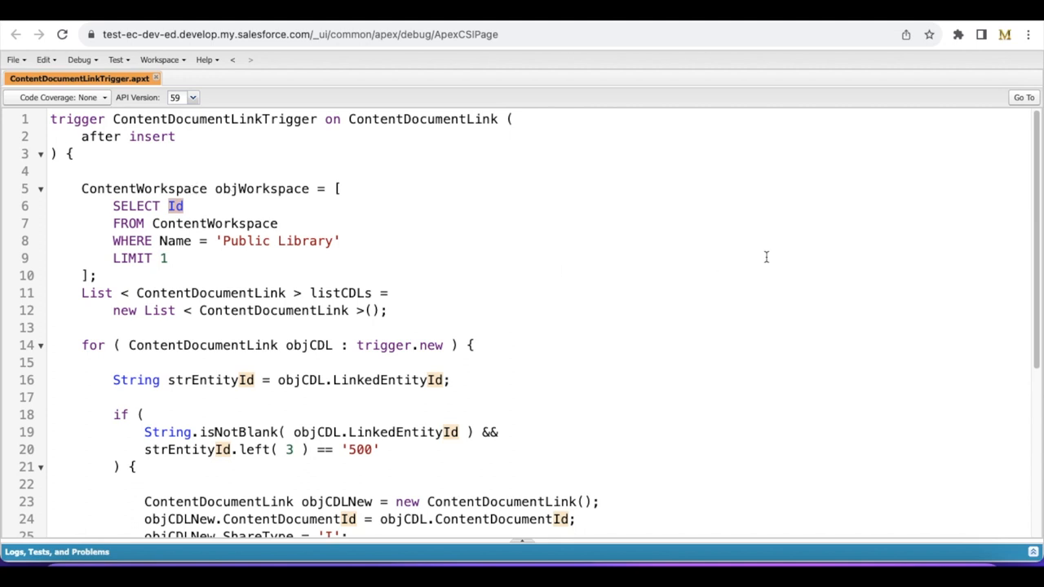
{"action": "double_click", "coordinate": [245, 241]}
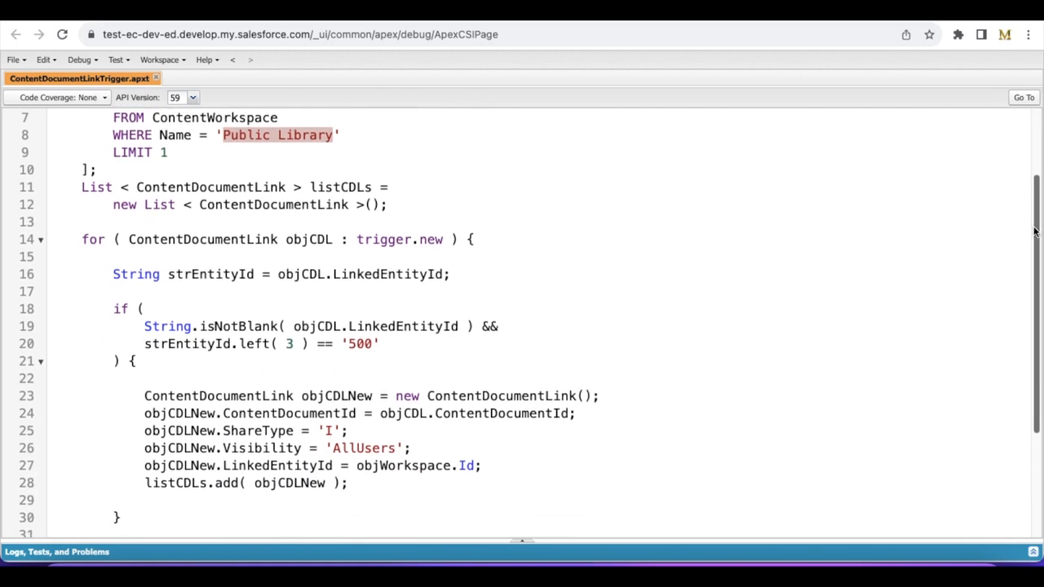
{"action": "mouse_move", "coordinate": [248, 296]}
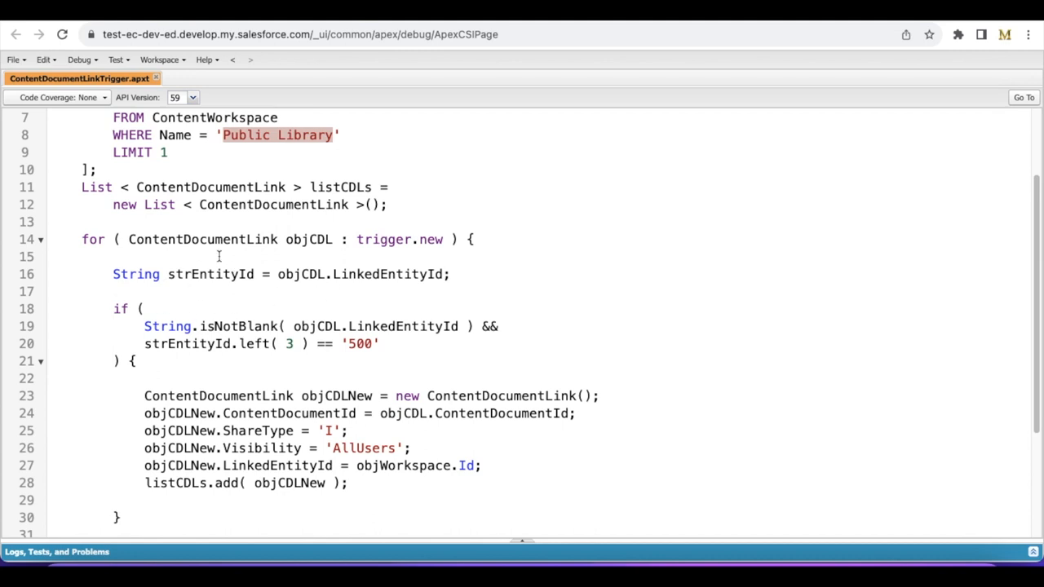
{"action": "double_click", "coordinate": [388, 274]}
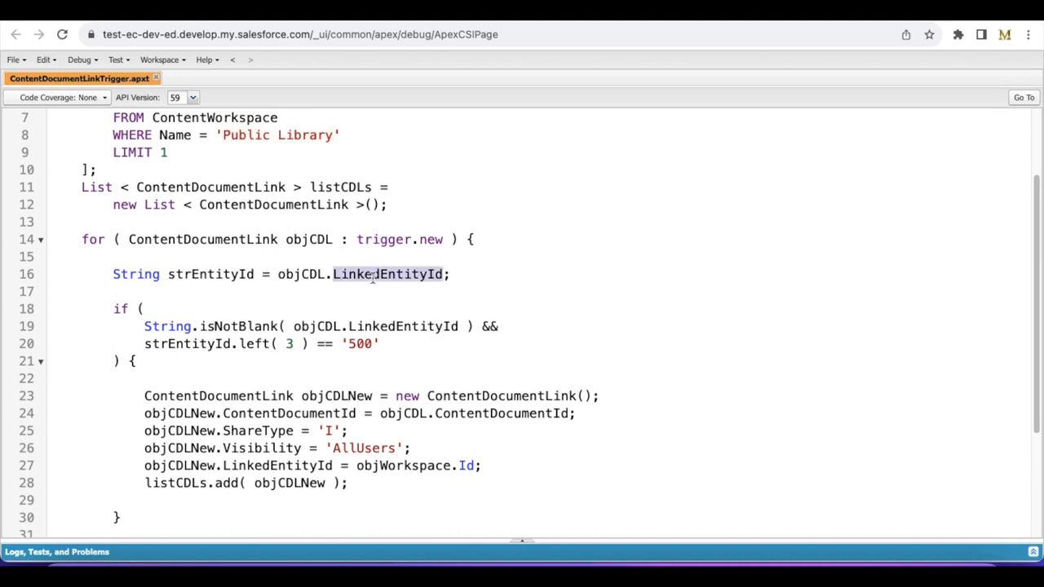
{"action": "double_click", "coordinate": [388, 274]}
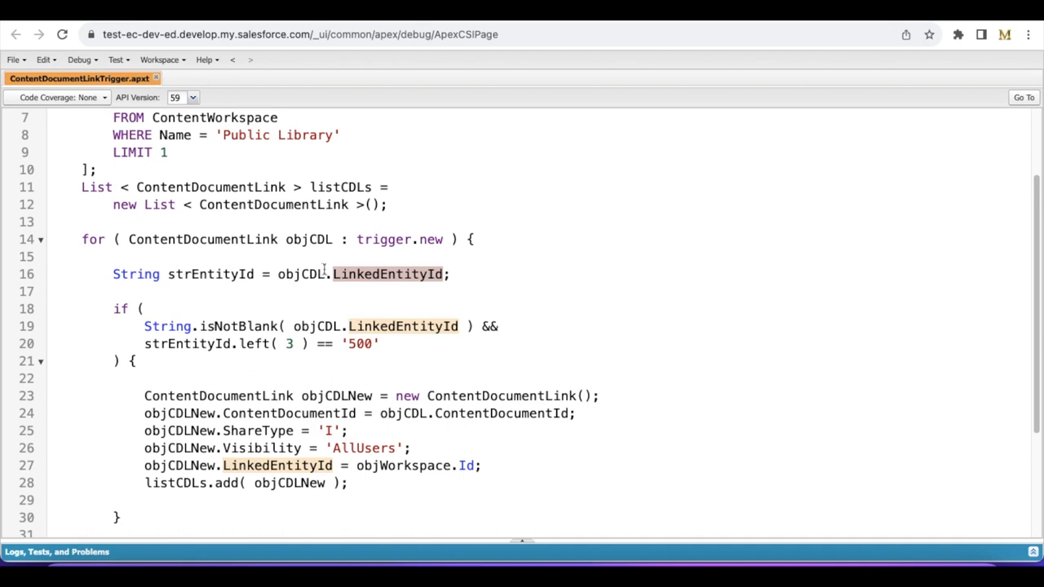
{"action": "mouse_move", "coordinate": [326, 342]}
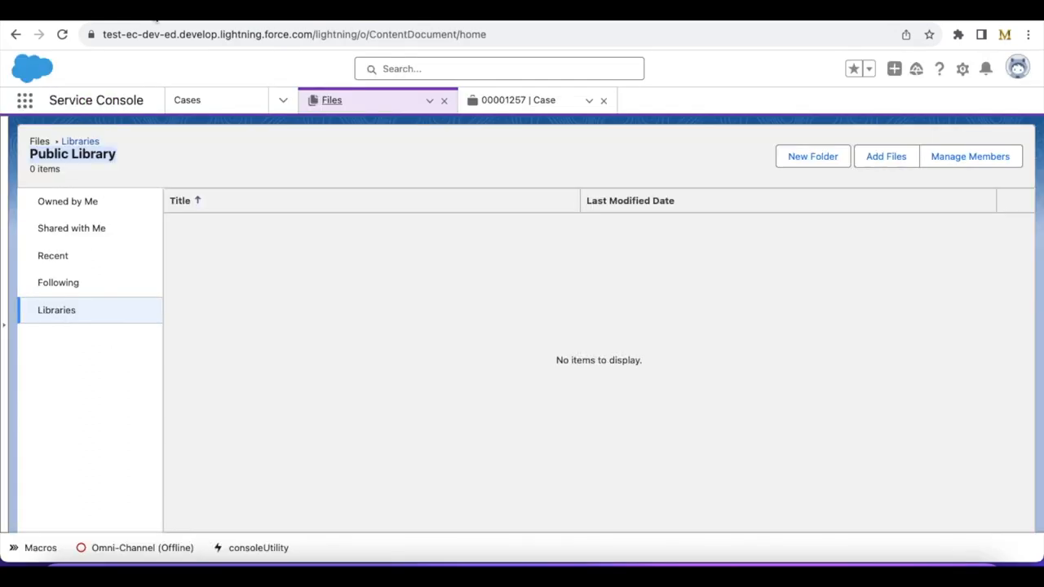
{"action": "left_click", "coordinate": [519, 99]}
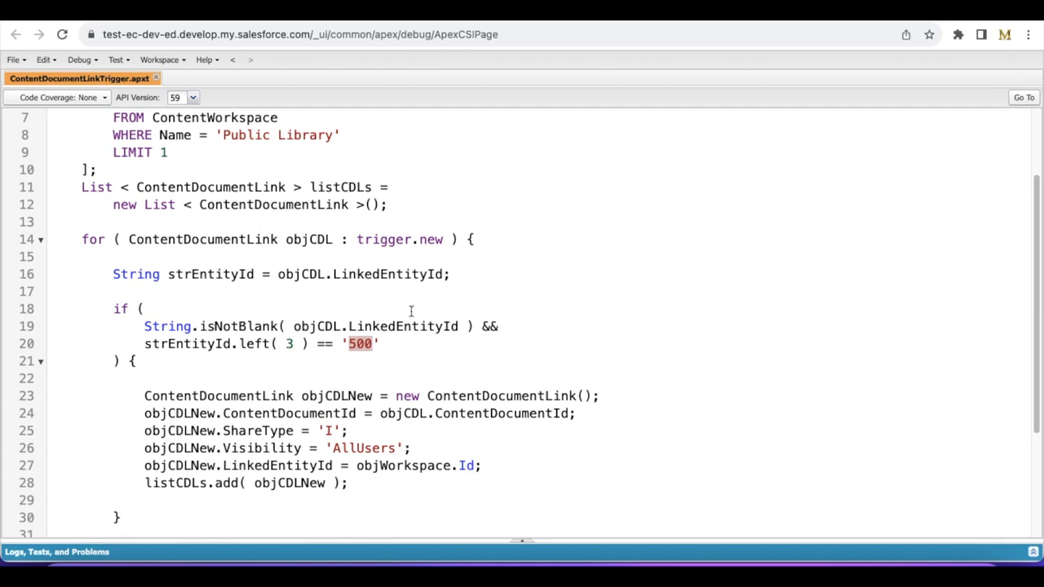
{"action": "mouse_move", "coordinate": [280, 342]}
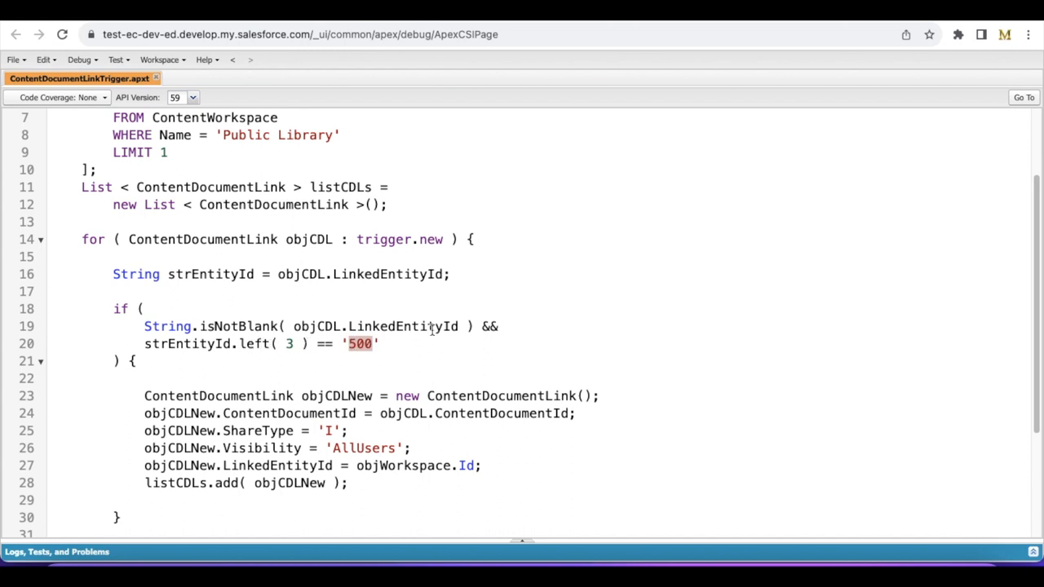
{"action": "mouse_move", "coordinate": [332, 353]}
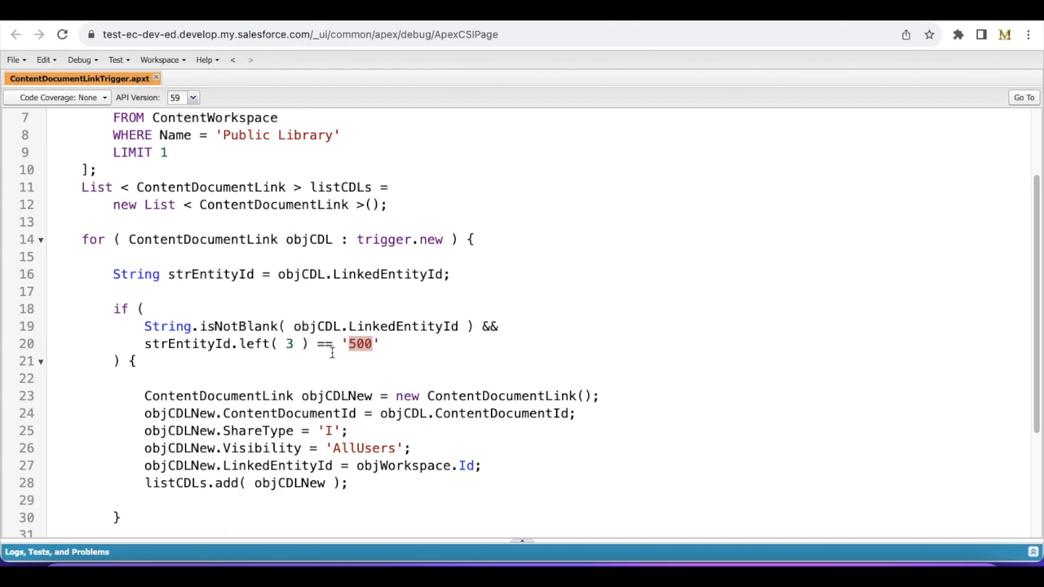
{"action": "mouse_move", "coordinate": [294, 427]}
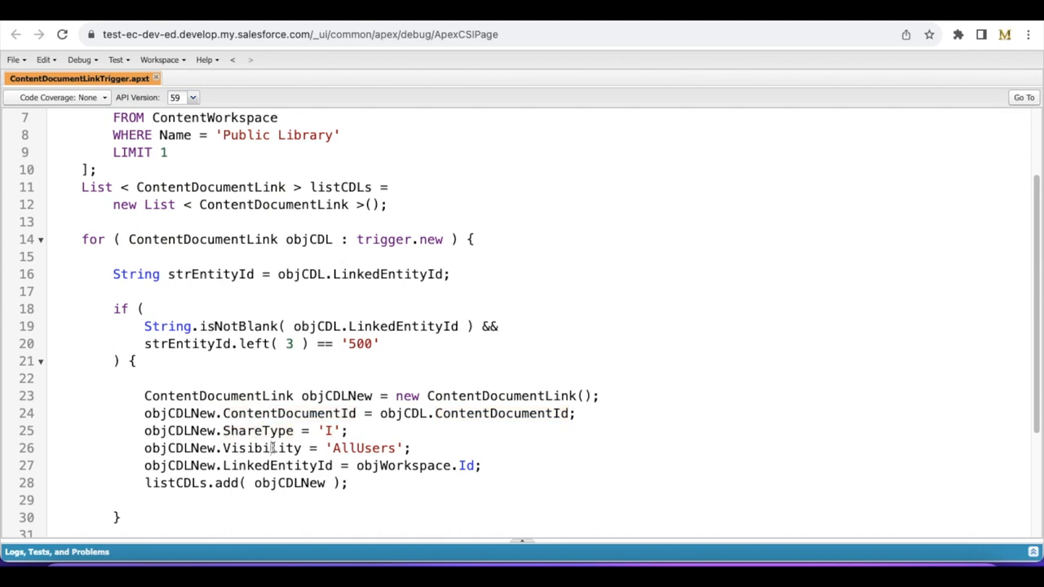
{"action": "double_click", "coordinate": [261, 447]}
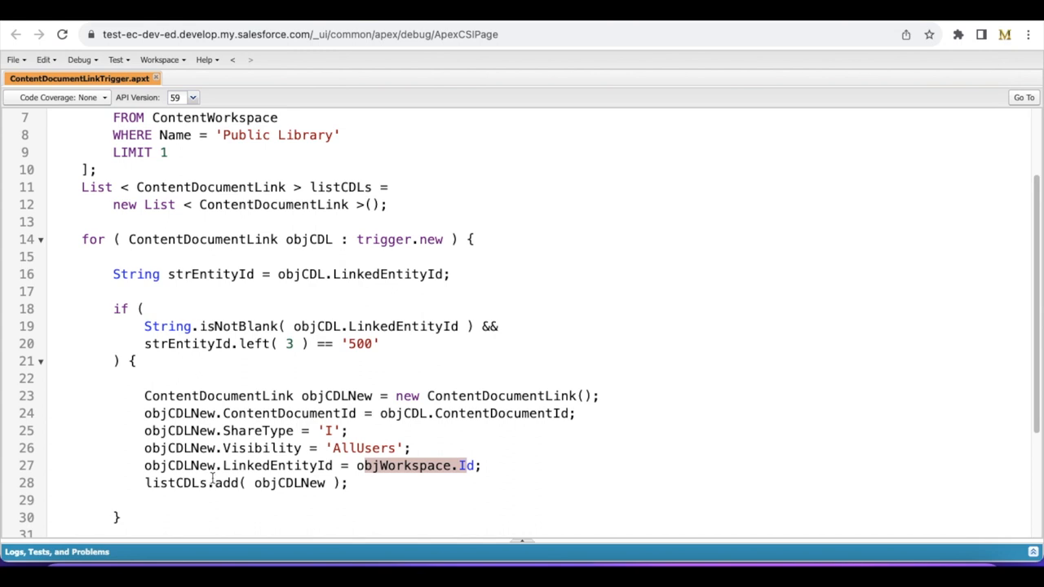
Scroll the trigger editor down to the insert listCDLs block.
{"action": "scroll", "scroll_direction": "down", "scroll_amount": 3}
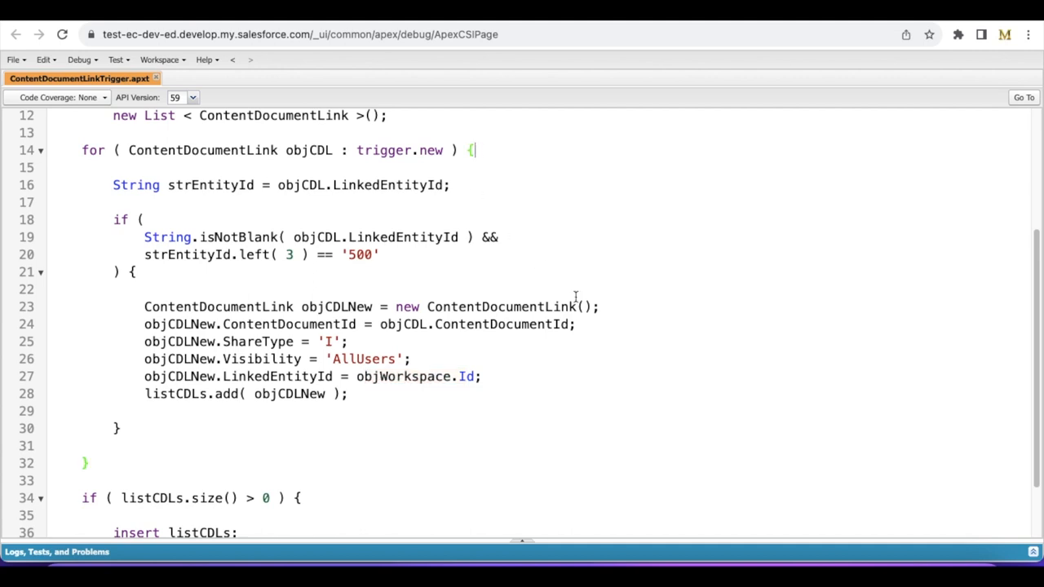
{"action": "scroll", "scroll_direction": "down", "scroll_amount": 3}
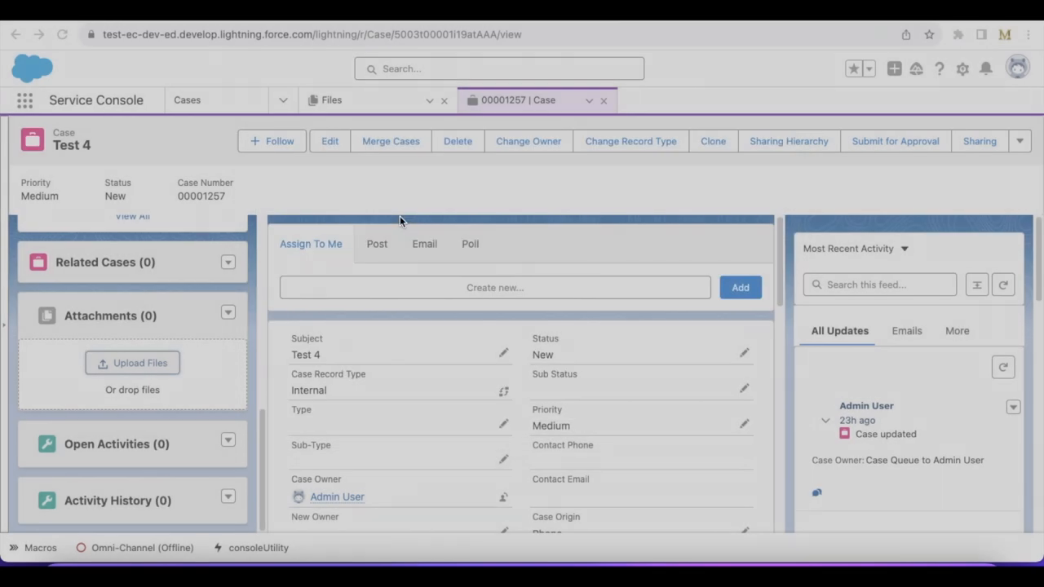
Upload Thumbnail.jpg to case Test 4's Attachments, then check Public Library under Files.
{"action": "left_click", "coordinate": [132, 362]}
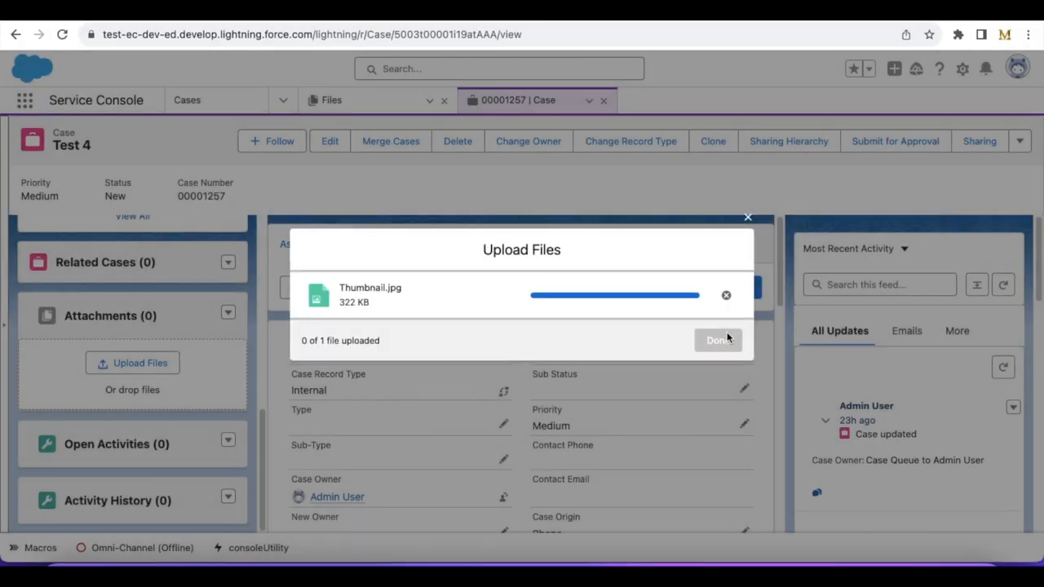
{"action": "left_click", "coordinate": [717, 340]}
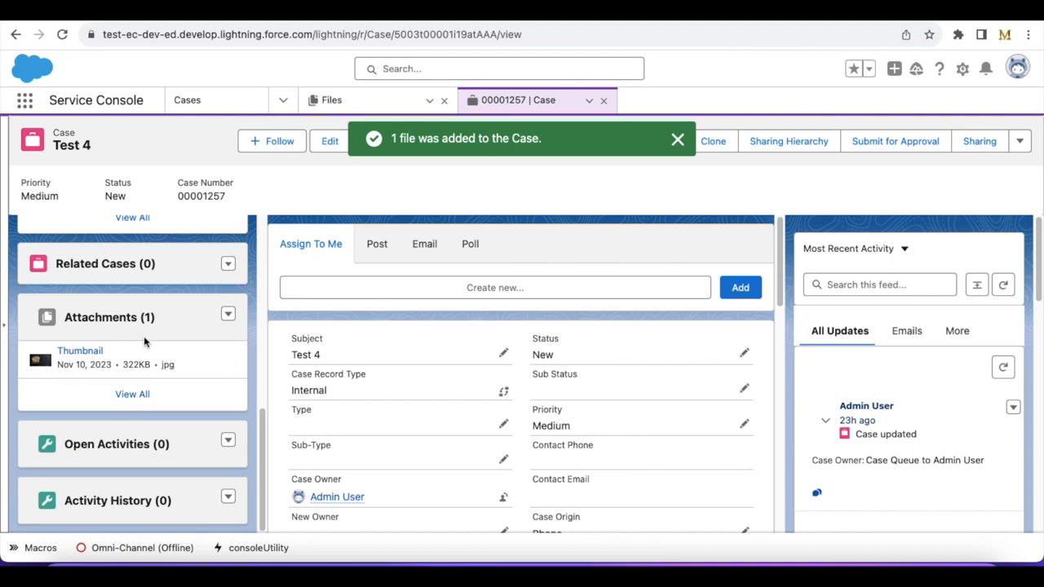
{"action": "left_click", "coordinate": [331, 99]}
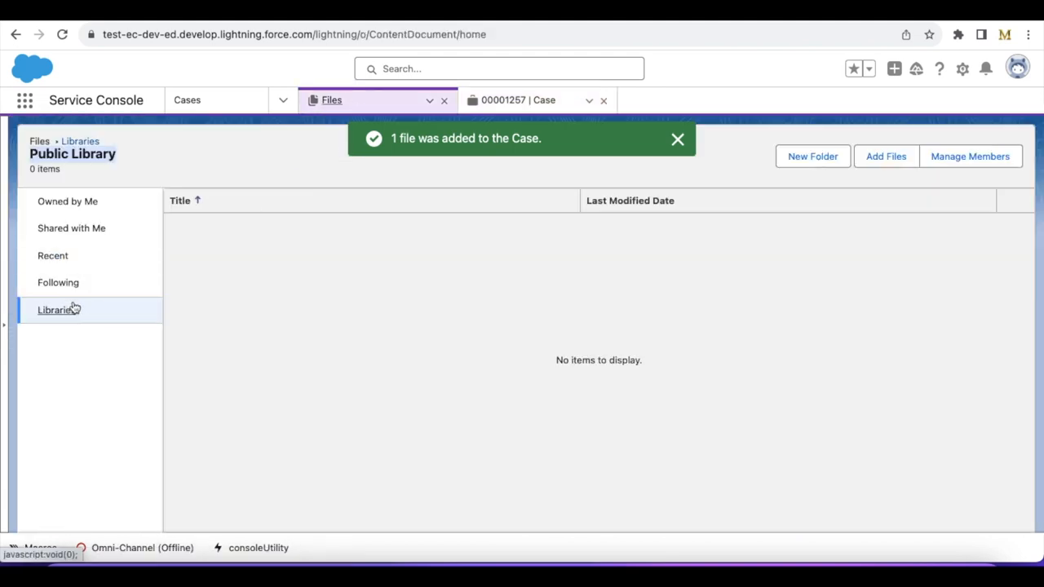